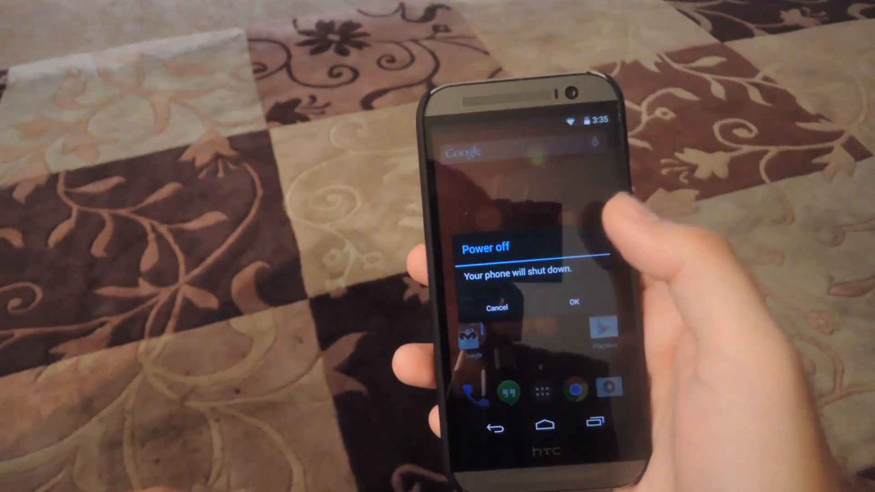
Confirm the Power off prompt so the phone shuts down
{"action": "left_click", "coordinate": [572, 302]}
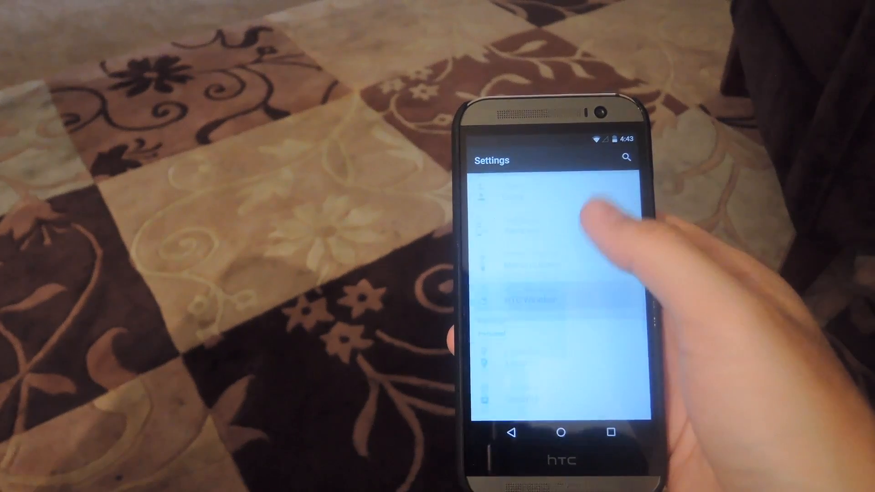
Scroll to the bottom of Settings and show About phone listing Android 5.0.1
{"action": "scroll", "scroll_direction": "down", "scroll_amount": 3}
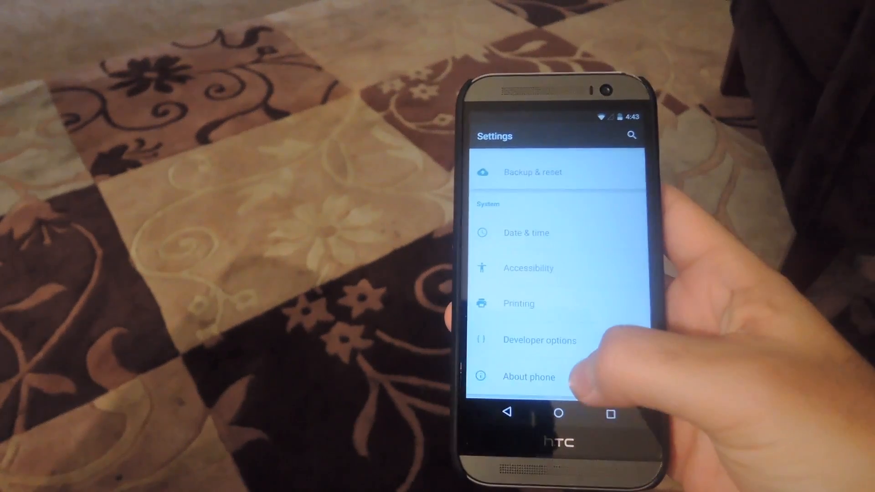
{"action": "left_click", "coordinate": [528, 376]}
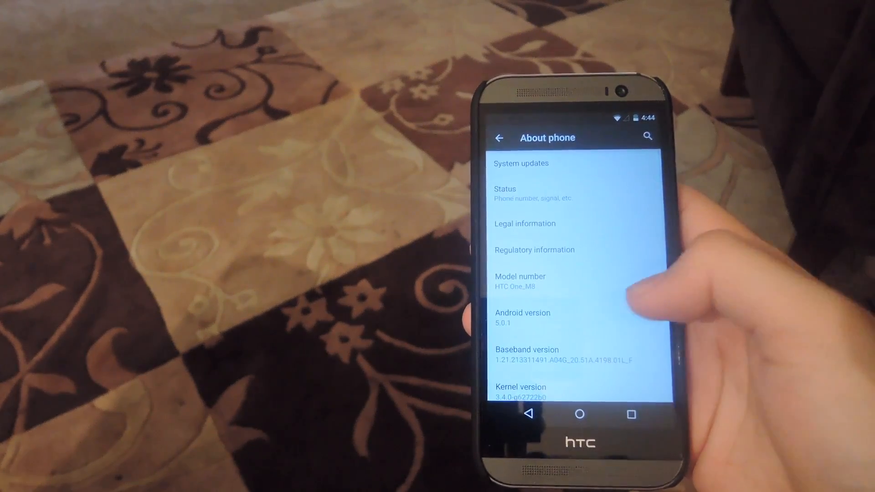